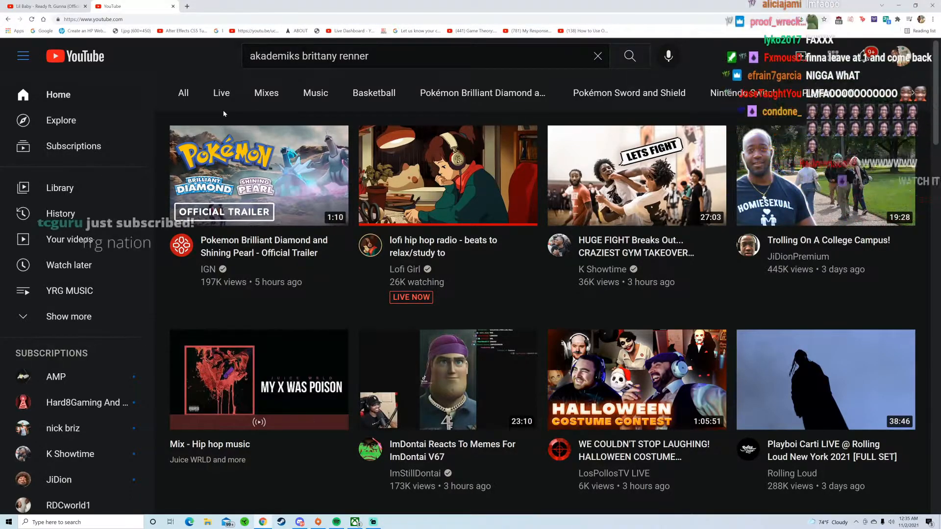
Open the 'Pokemon Brilliant Diamond and Shining Pearl - Official Trailer' video from the home feed so it plays.
{"action": "left_click", "coordinate": [258, 176]}
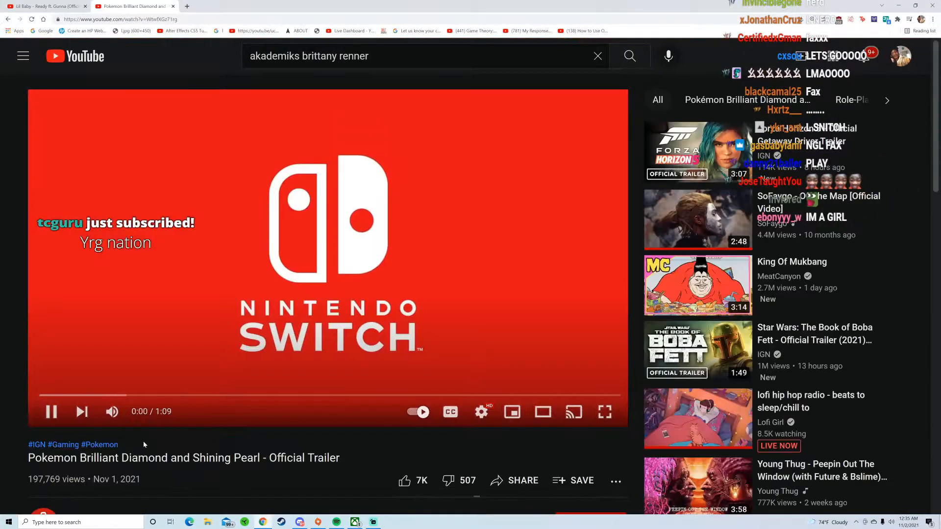